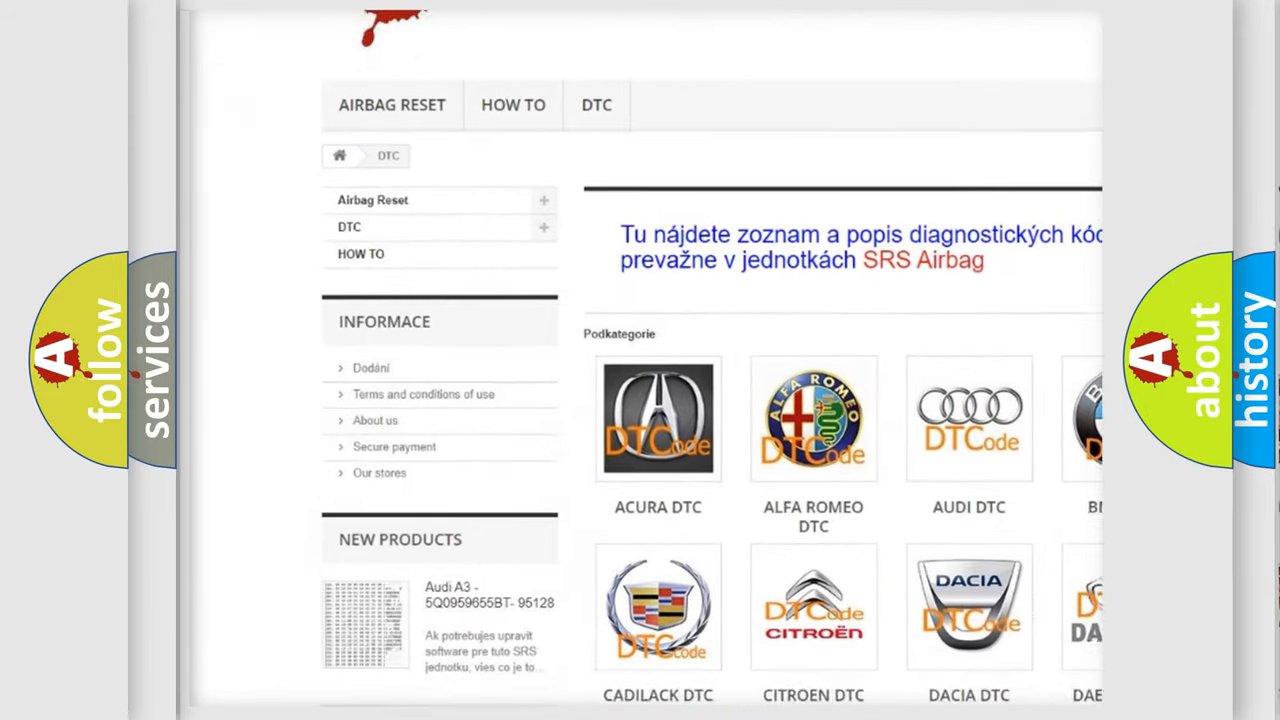
- Scroll the DTC category page past the Hummer and Jeep tiles down to Mazda
{"action": "scroll", "scroll_direction": "down", "scroll_amount": 3}
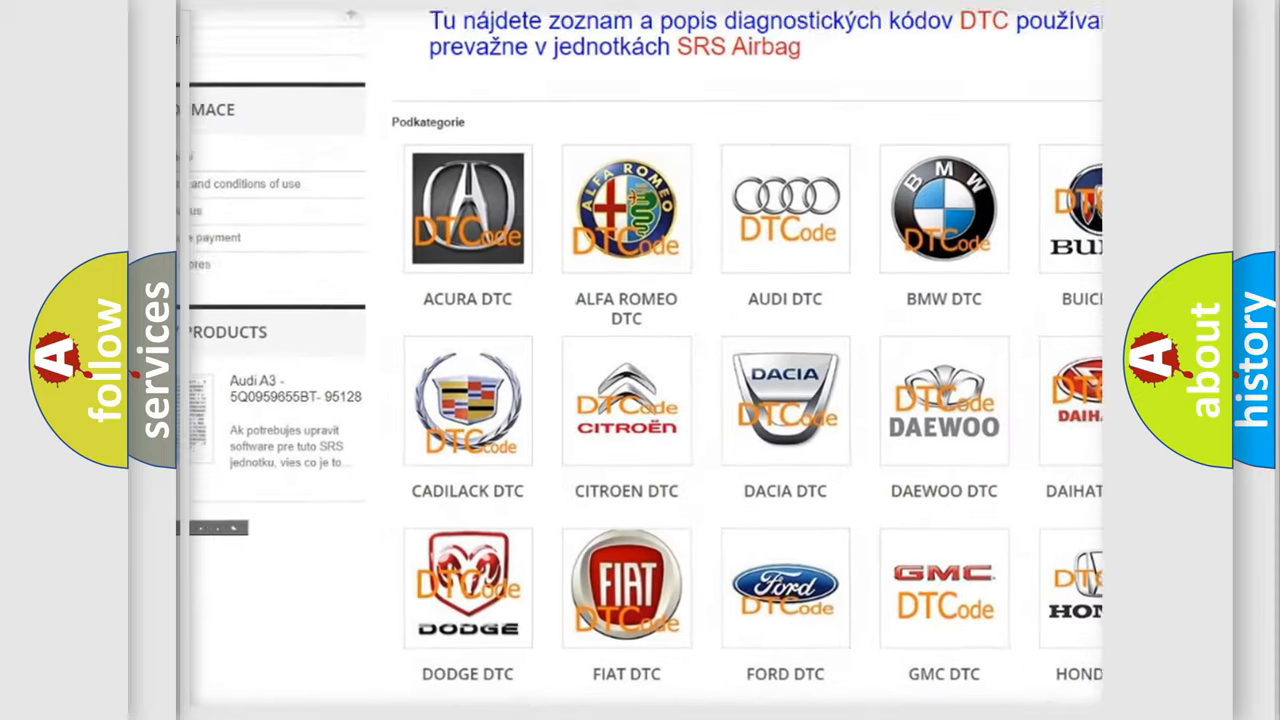
{"action": "scroll", "scroll_direction": "down", "scroll_amount": 3}
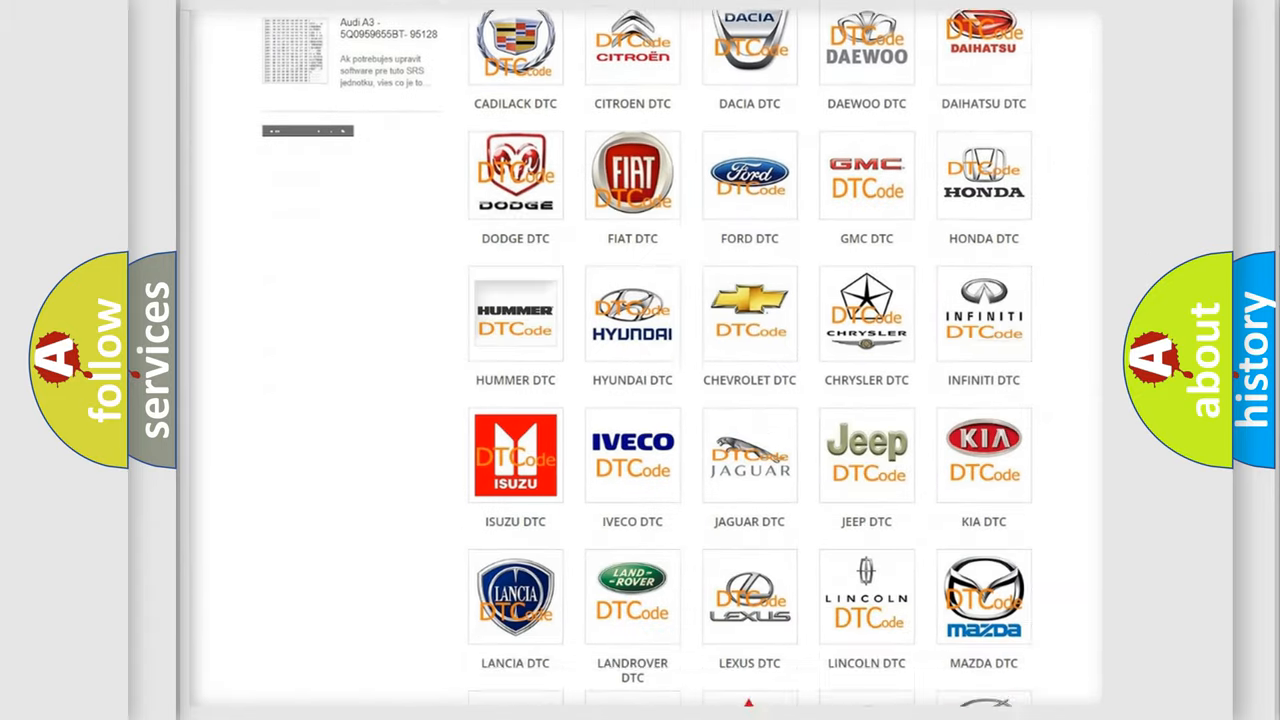
{"action": "scroll", "scroll_direction": "down", "scroll_amount": 3}
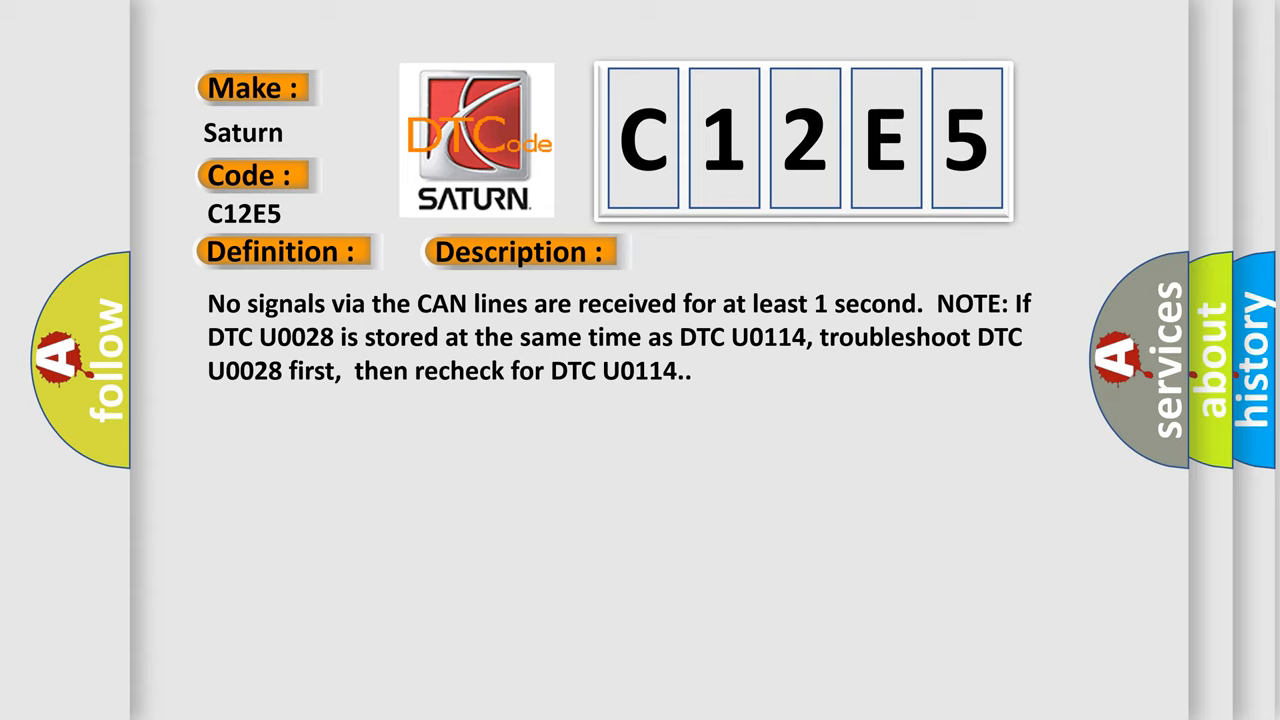
- Advance the slide to reveal the Cause section: blown fuse and poor connections
{"action": "left_click", "coordinate": [730, 252]}
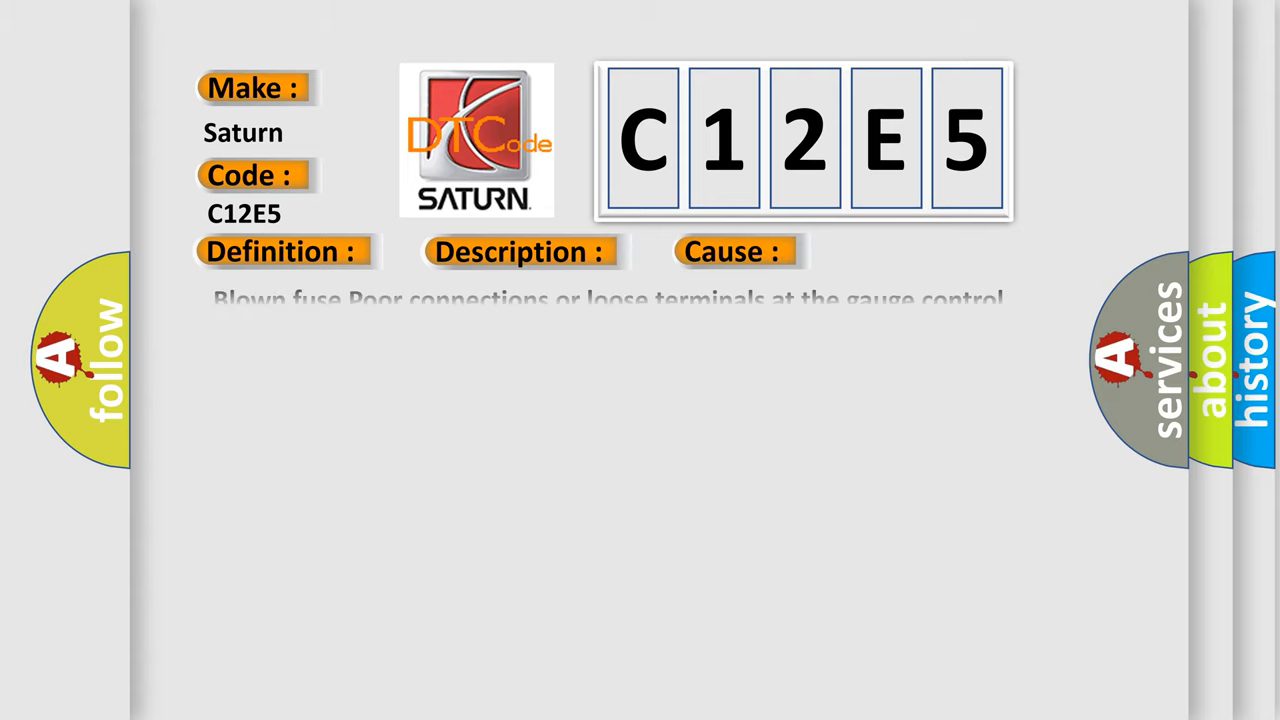